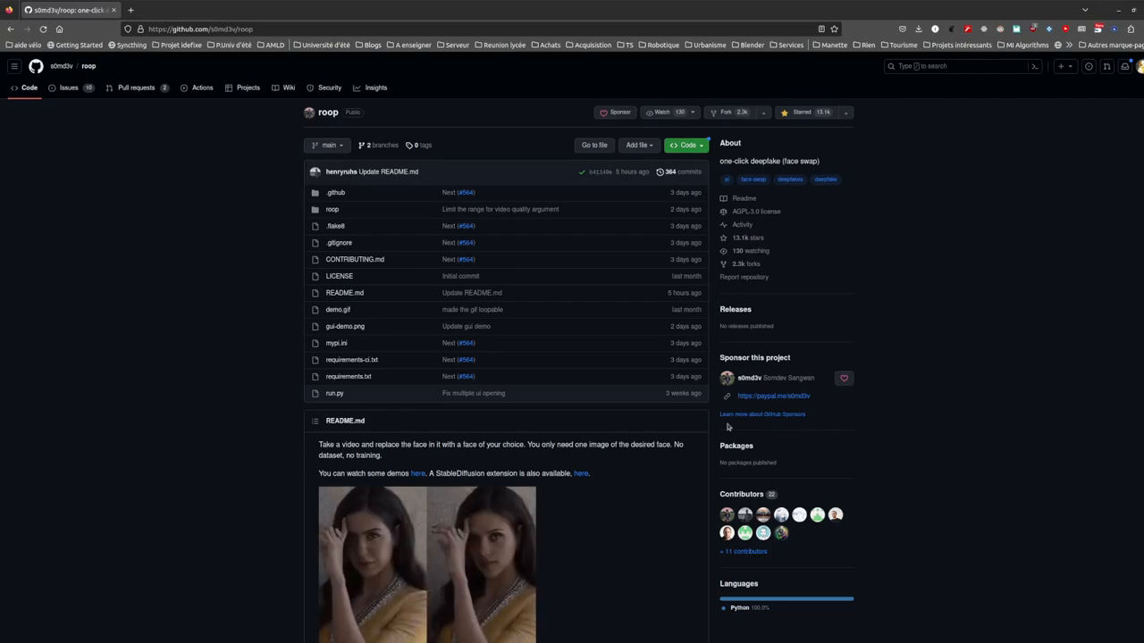
- Pip-install requirements.txt in the deep_fake environment, then start roop with python run.py
scroll("down", 3)
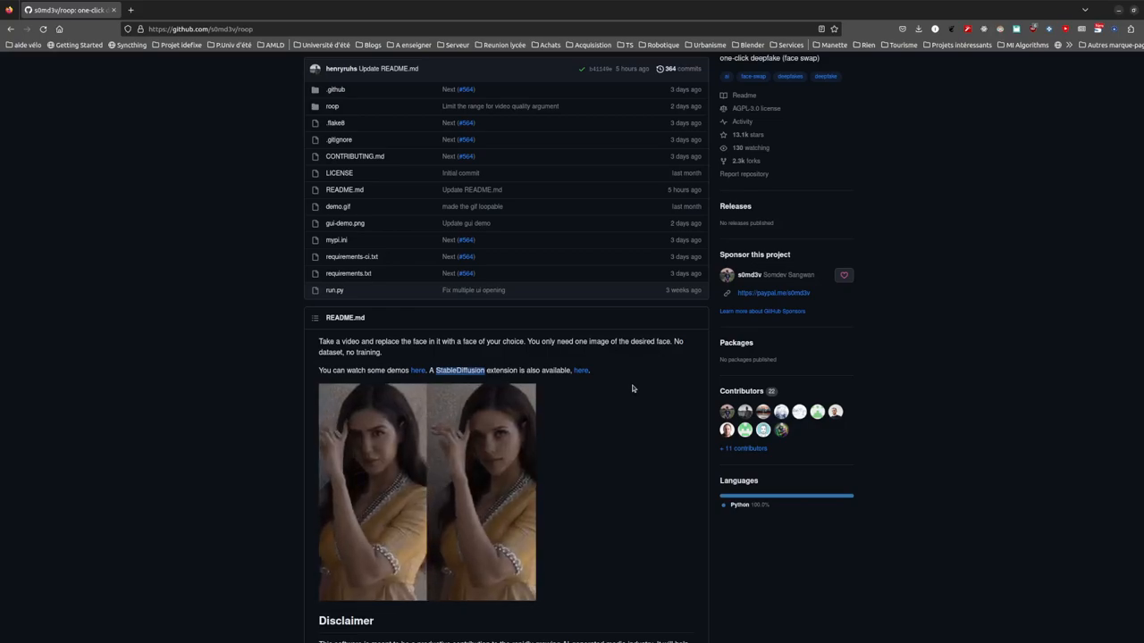
scroll("down", 3)
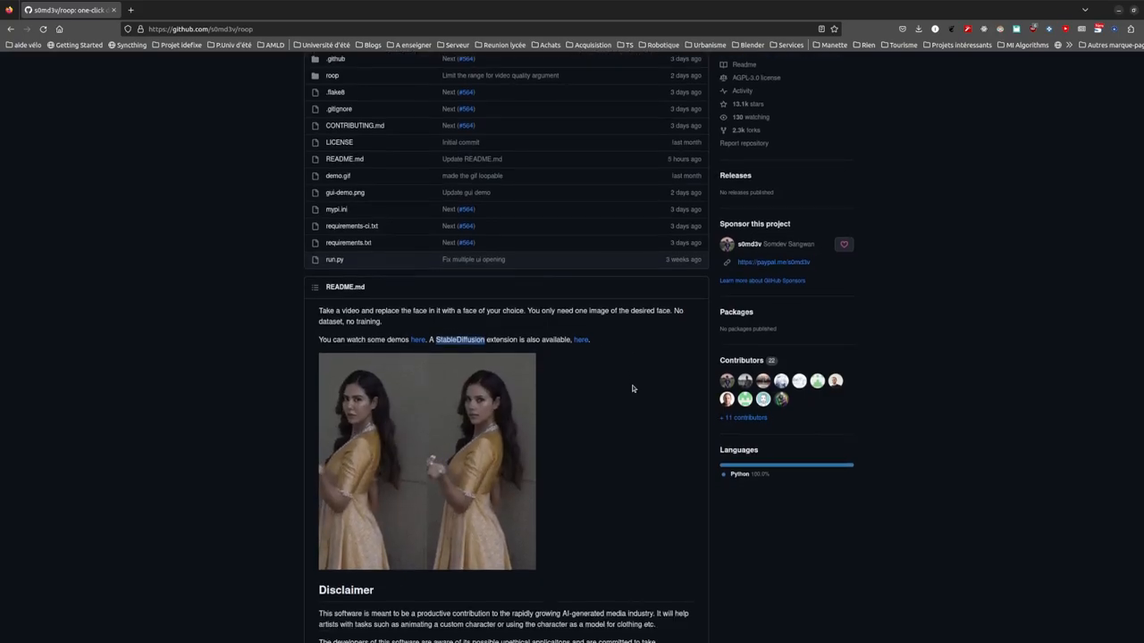
scroll("down", 3)
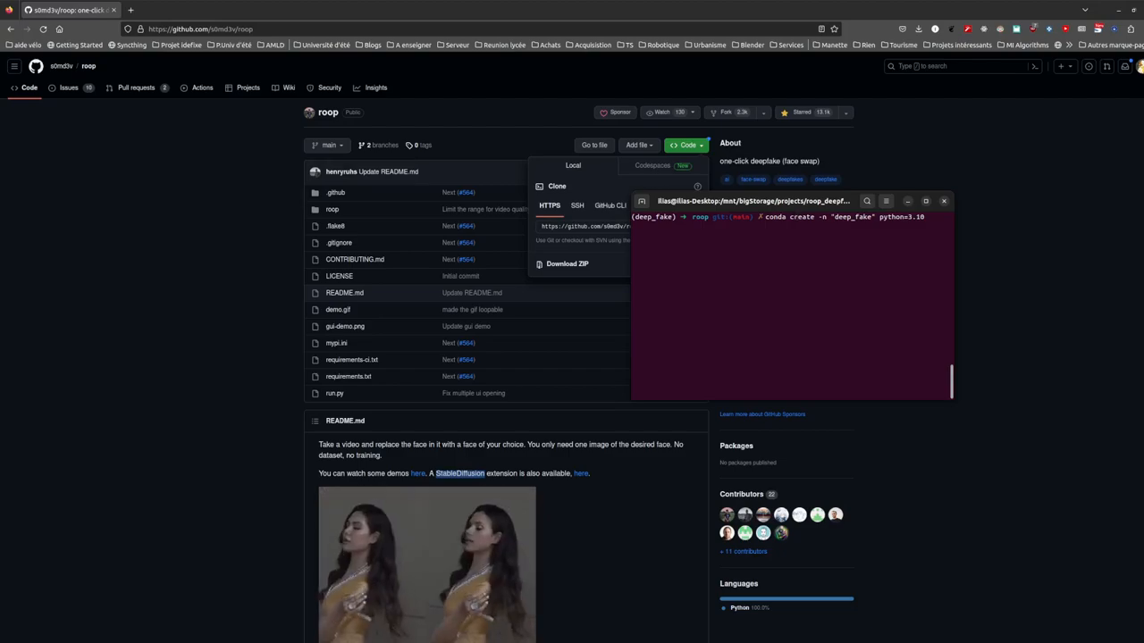
type("pyth")
type("pip")
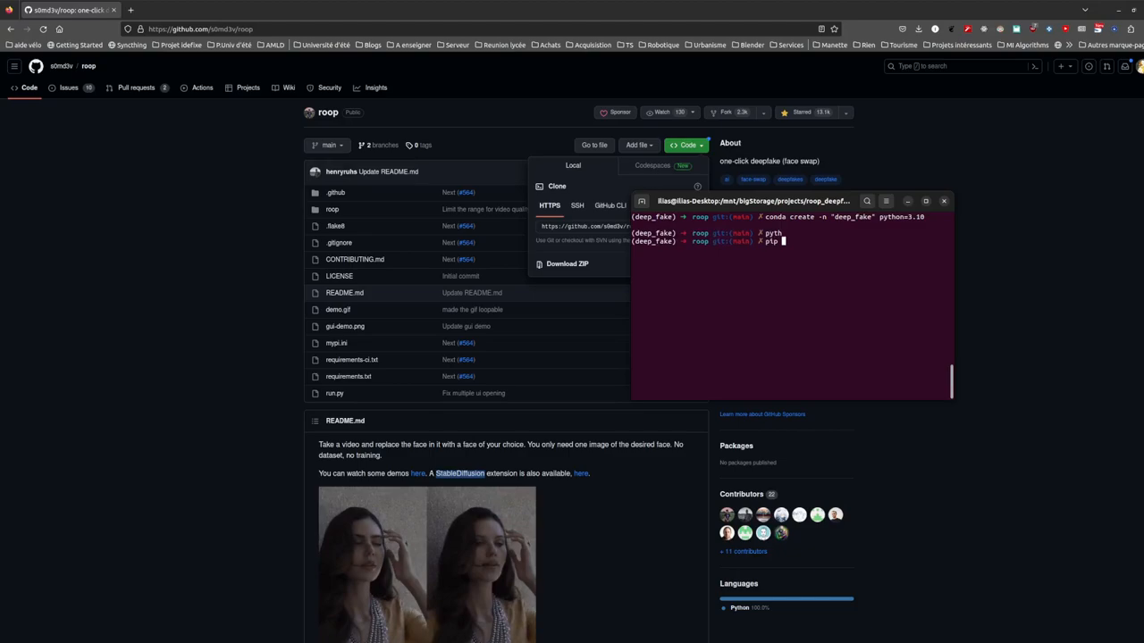
type("install -")
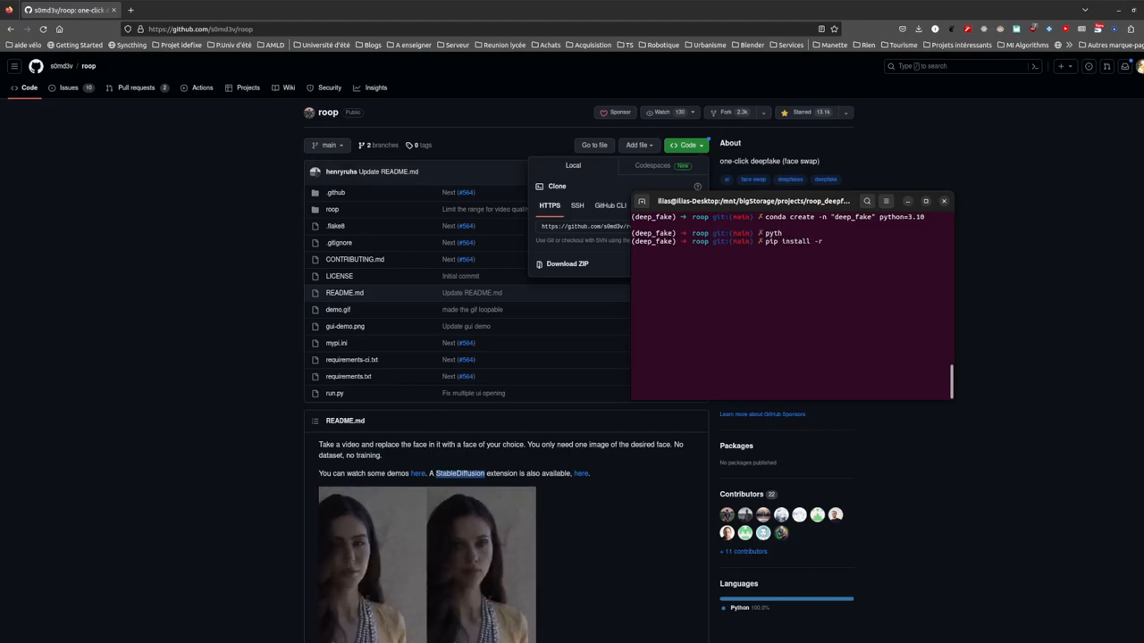
type("requirements.txt")
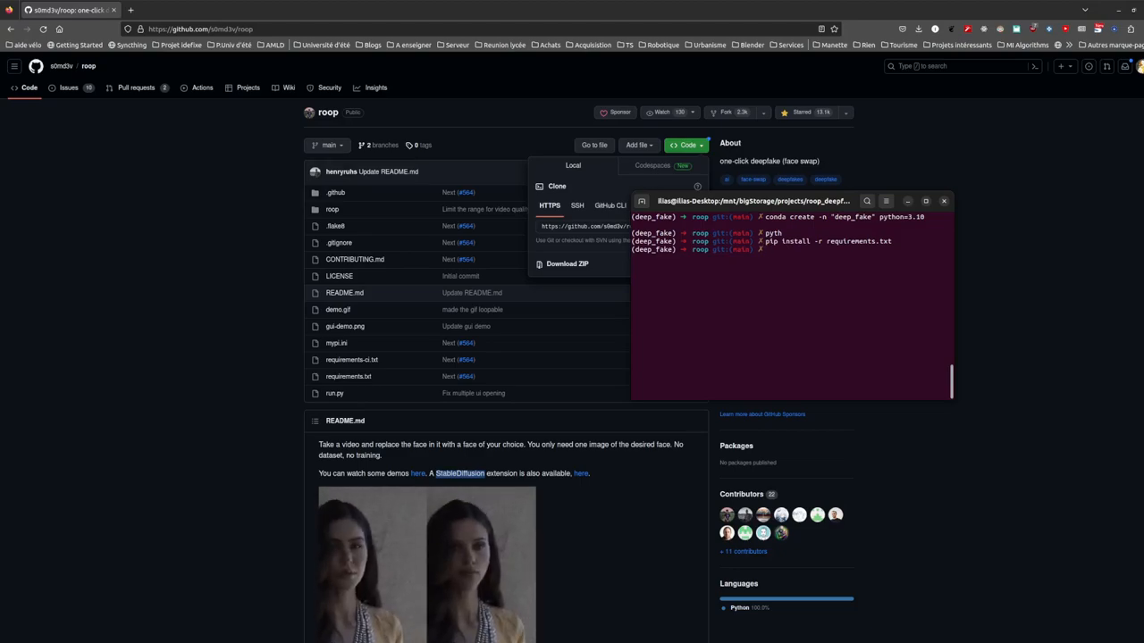
type("python run.py")
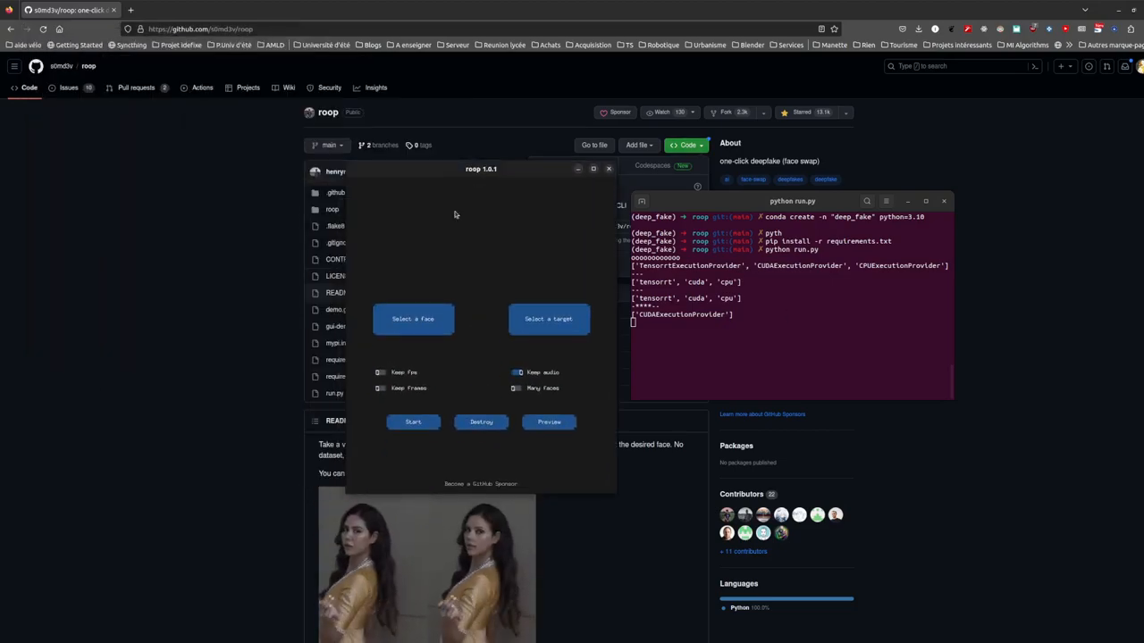
- Load the blonde portrait jpg as source face and the La Flamme mp4 as target video
left_click(413, 319)
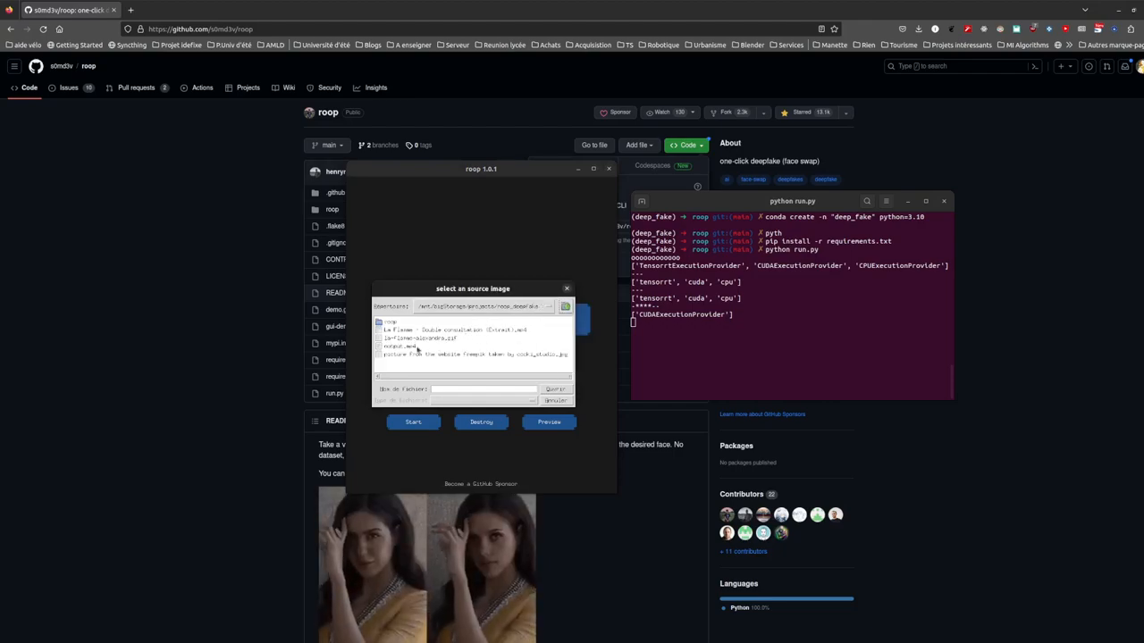
left_click(474, 353)
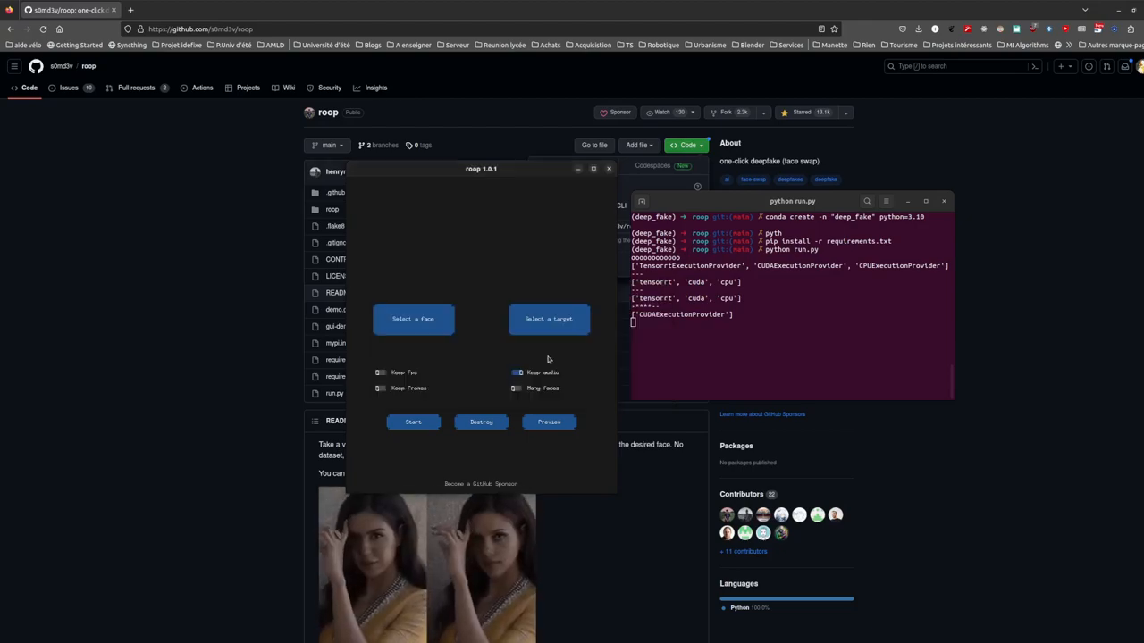
left_click(413, 319)
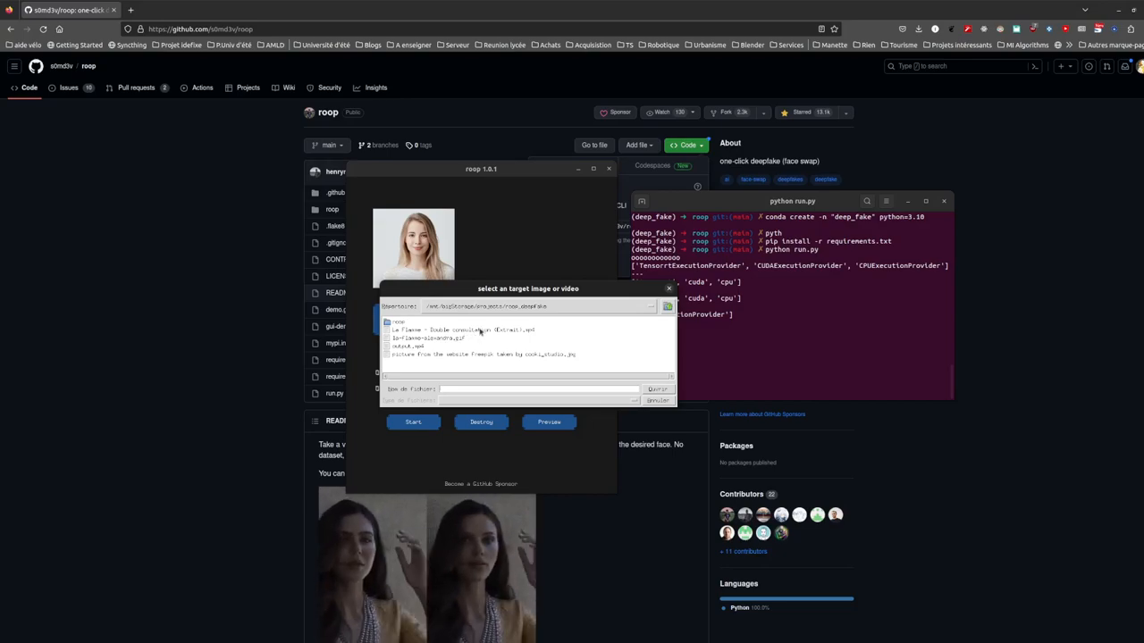
left_click(463, 330)
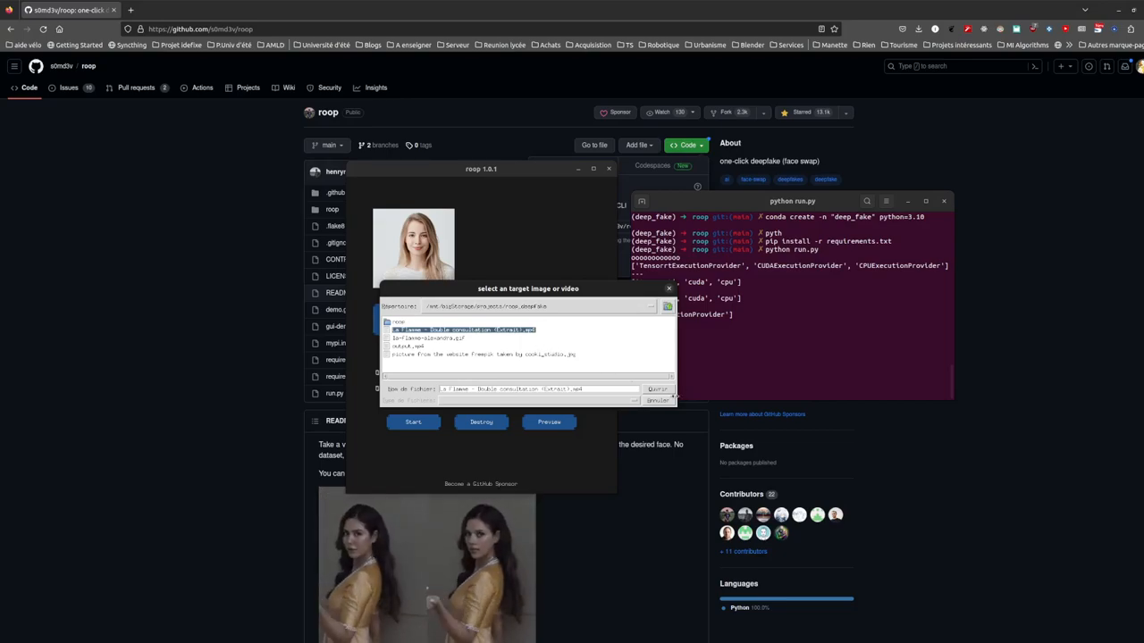
left_click(658, 389)
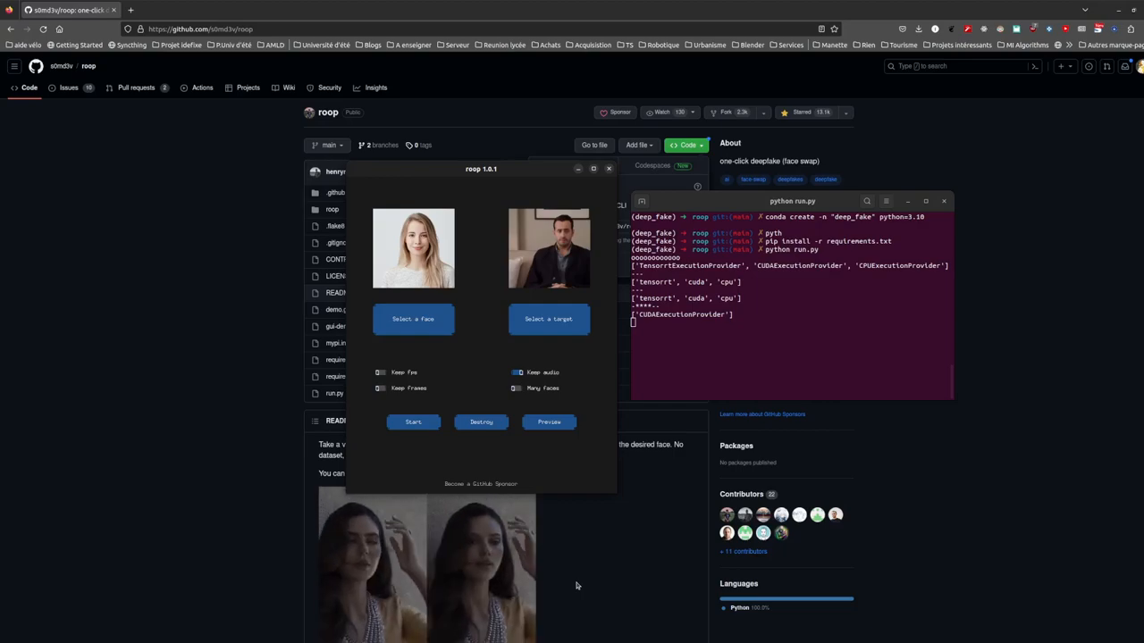
left_click(413, 422)
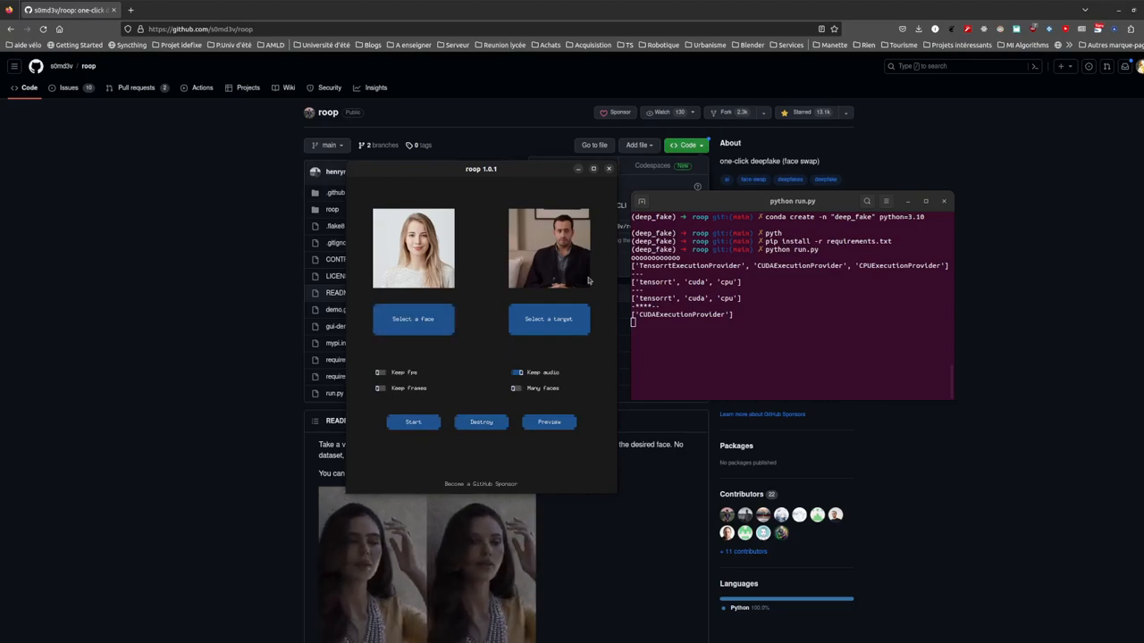
left_click(609, 168)
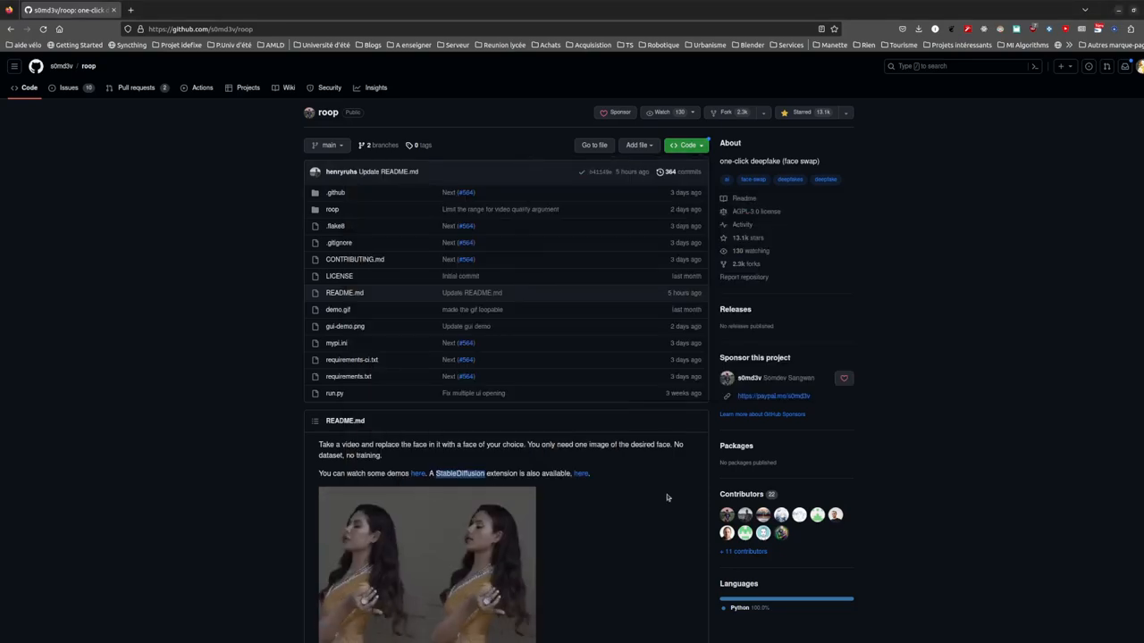
- Scroll the README down to the usage options and highlight --many-faces
scroll("down", 3)
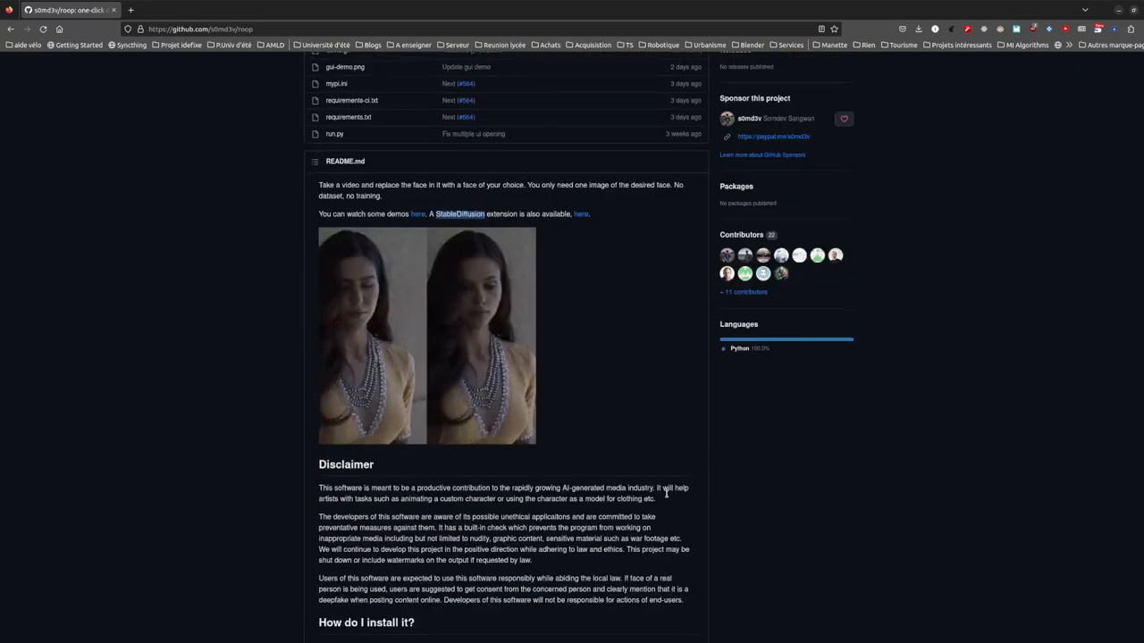
scroll("down", 3)
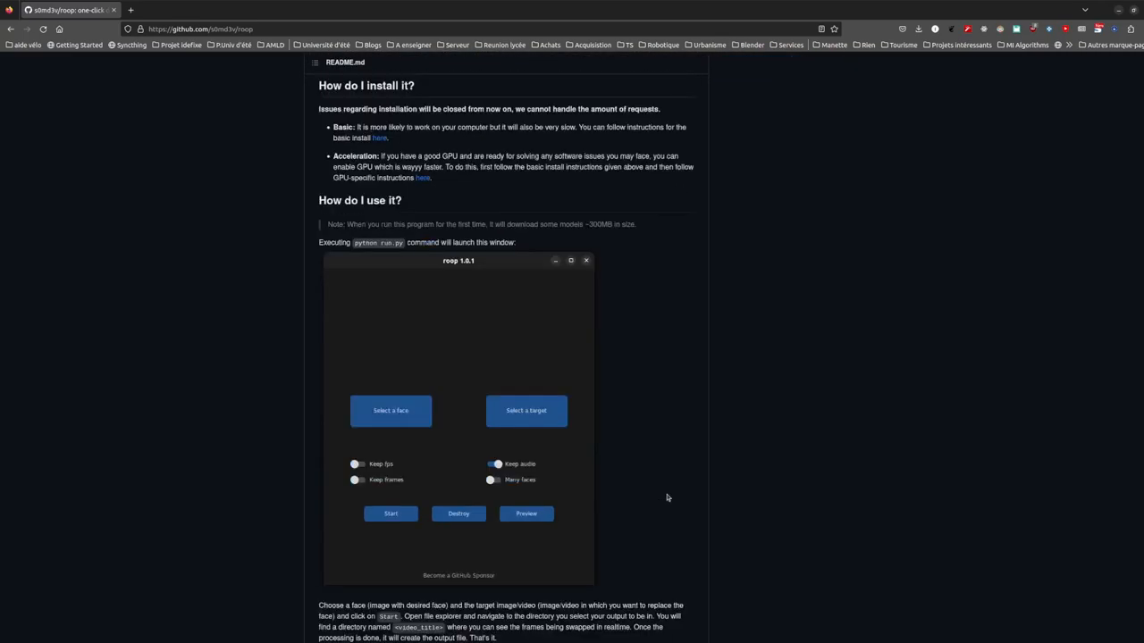
scroll("down", 3)
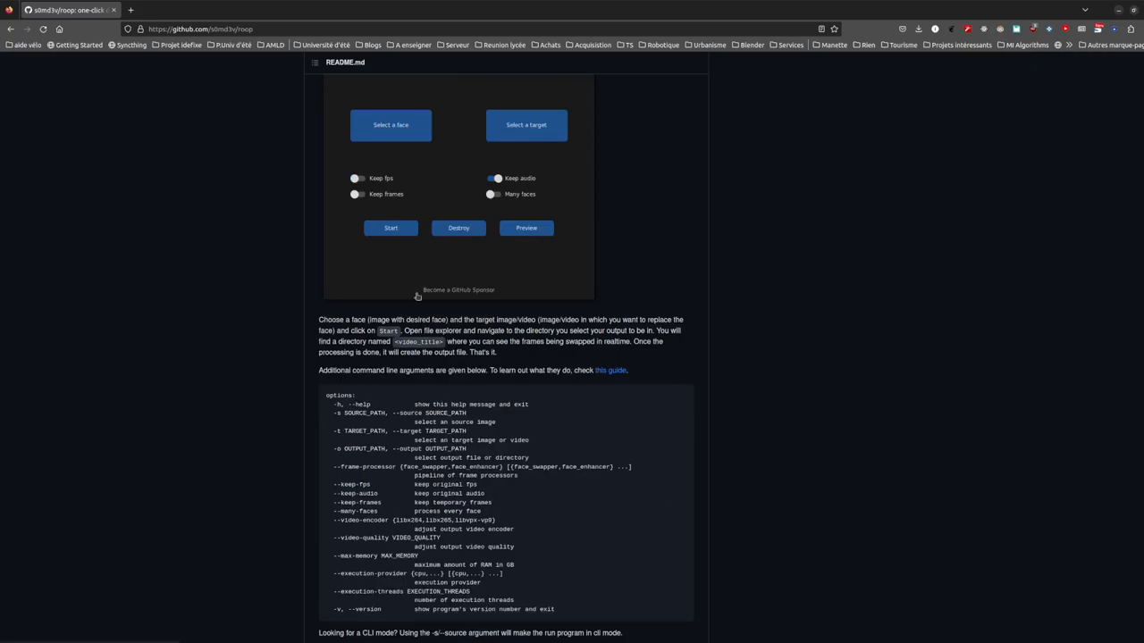
scroll("down", 3)
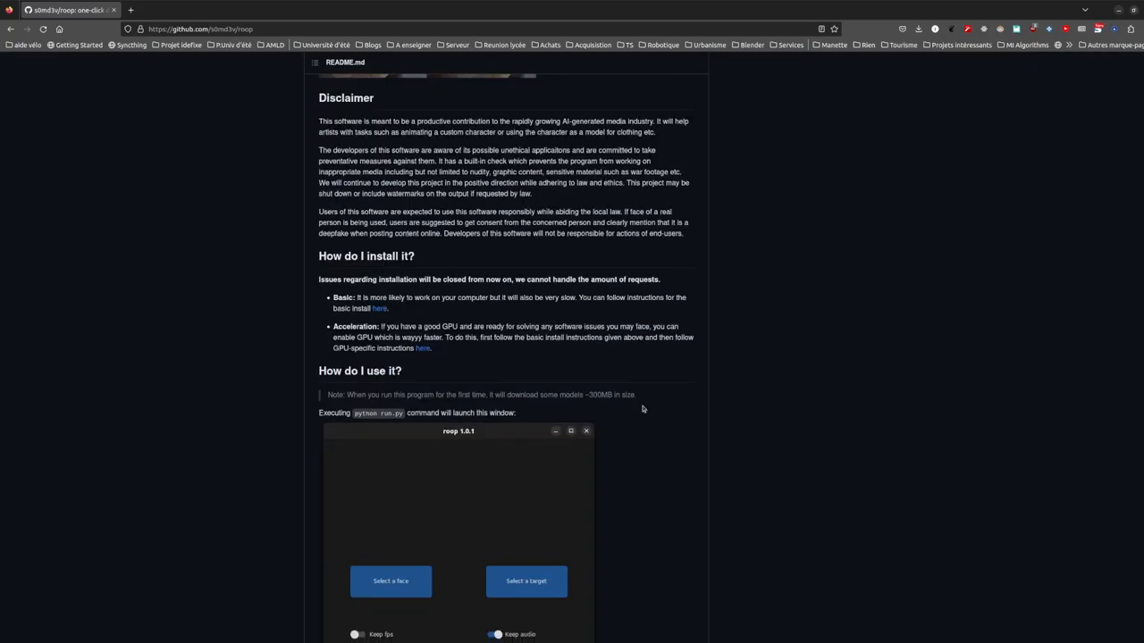
scroll("down", 3)
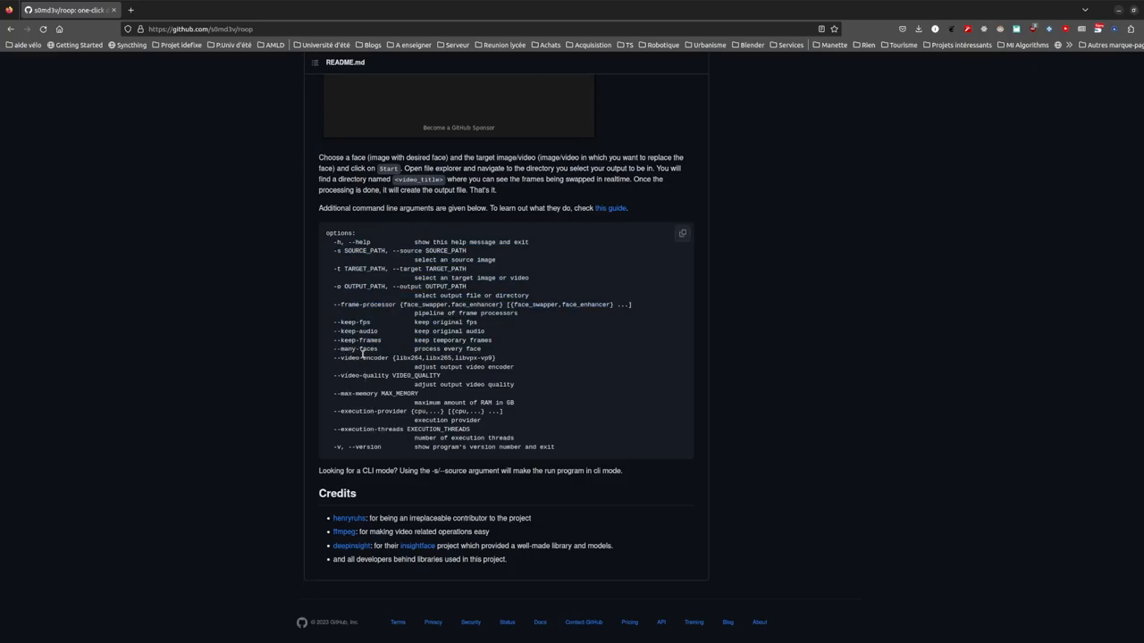
double_click(356, 348)
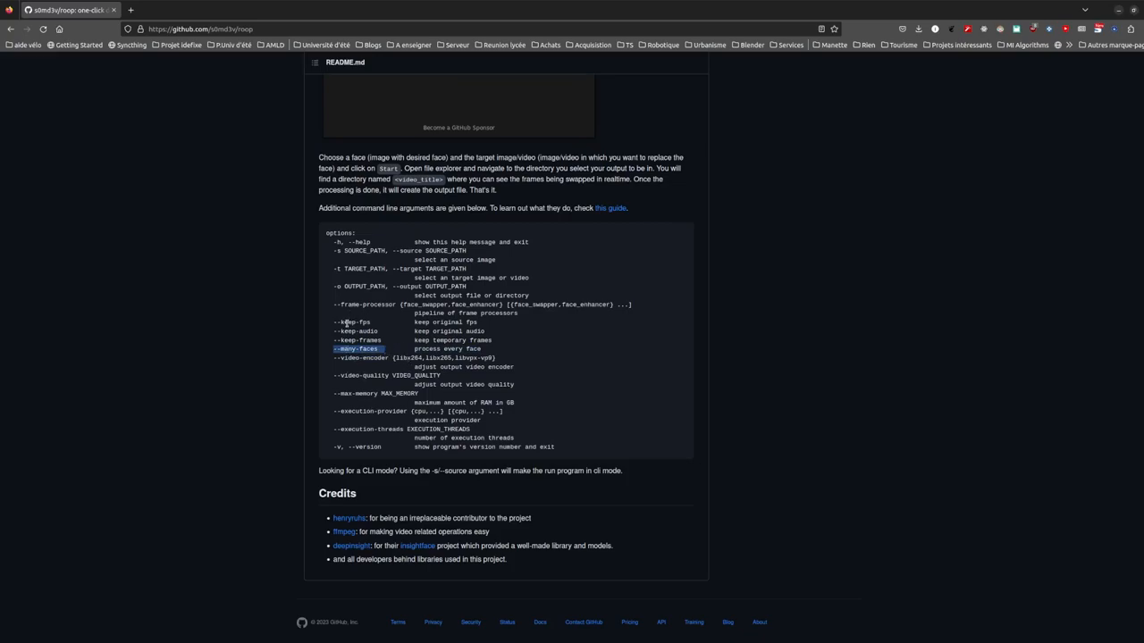
mouse_move(554, 353)
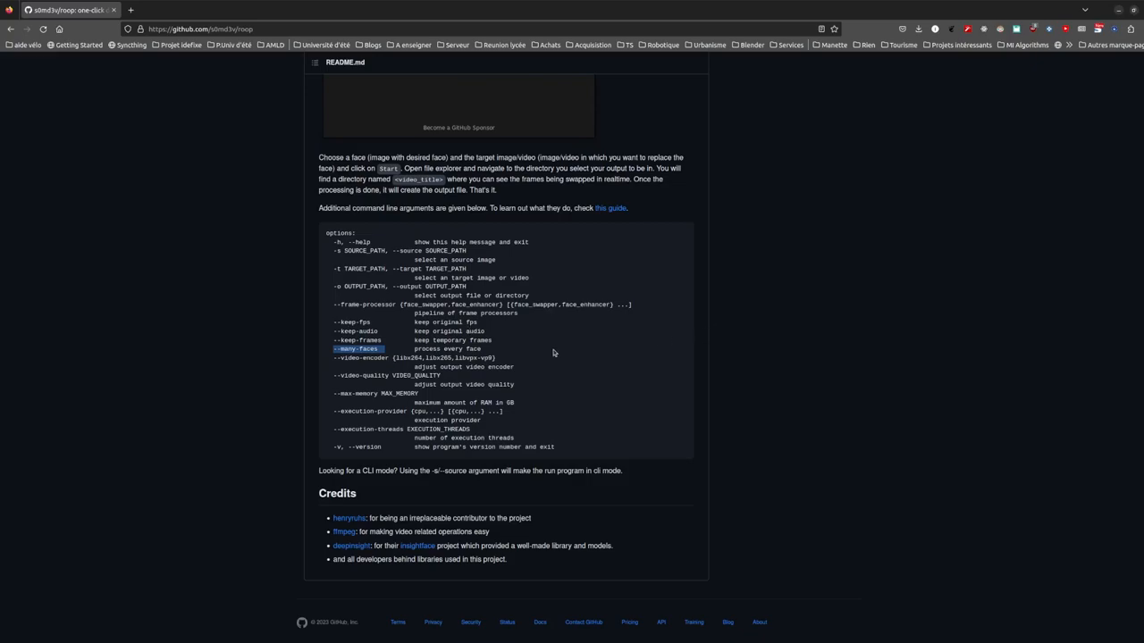
mouse_move(462, 406)
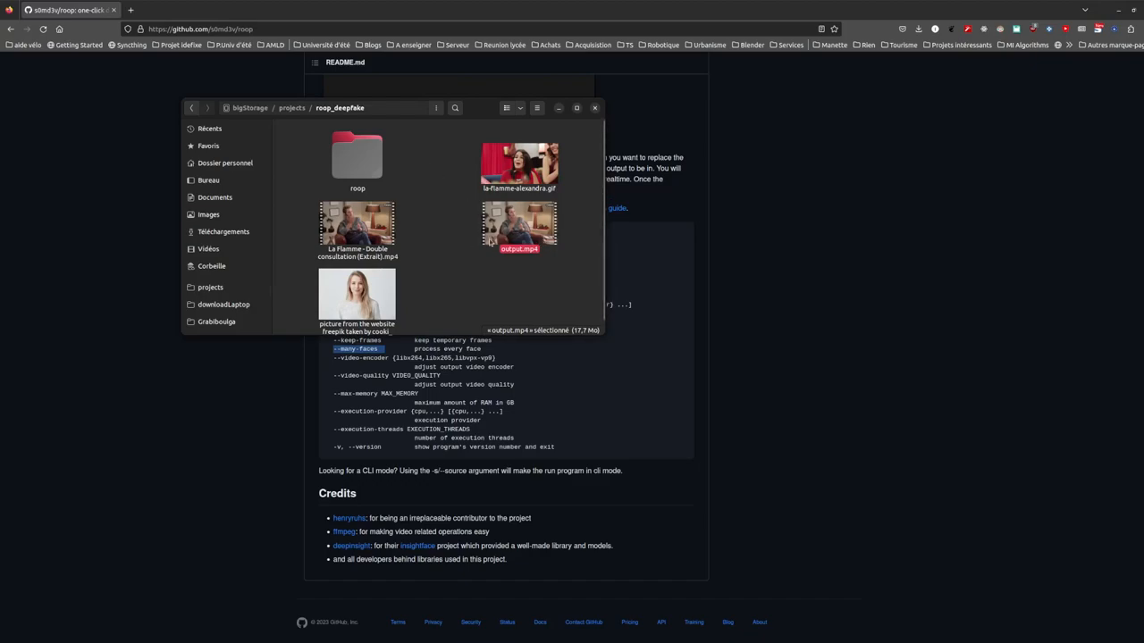
- Play the original La Flamme clip and open the woman's portrait photo
left_click(356, 226)
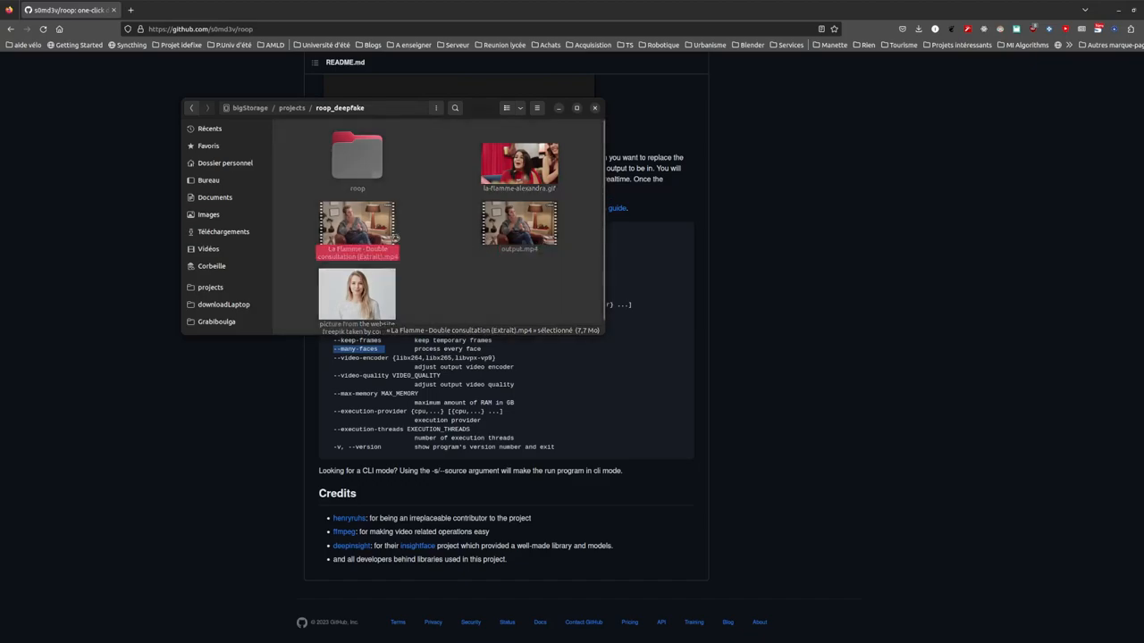
double_click(356, 228)
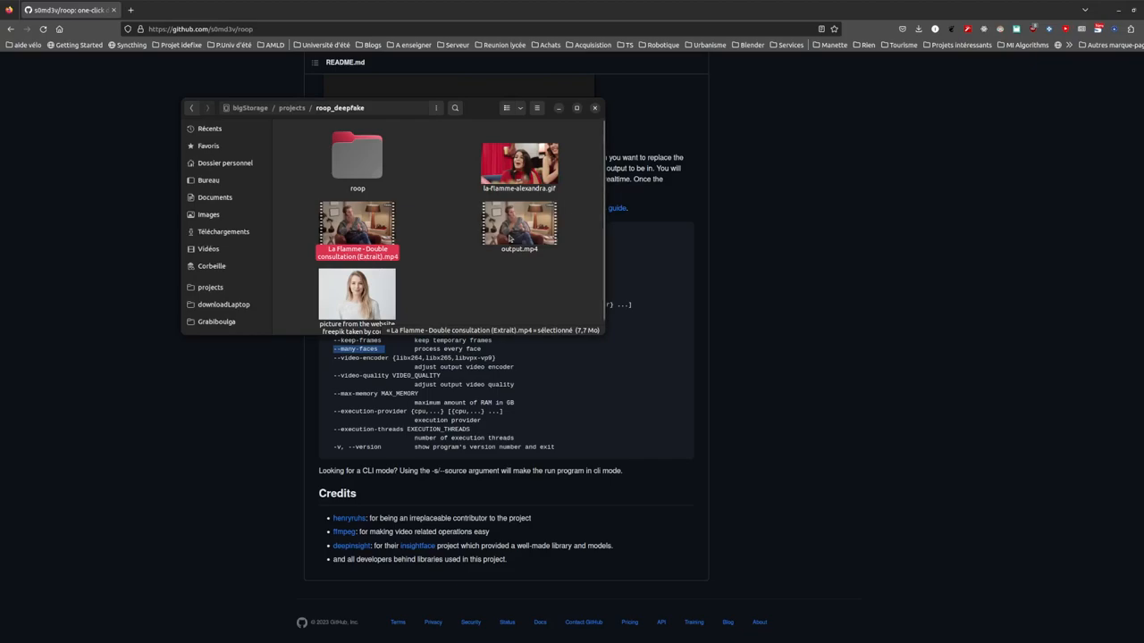
left_click(356, 291)
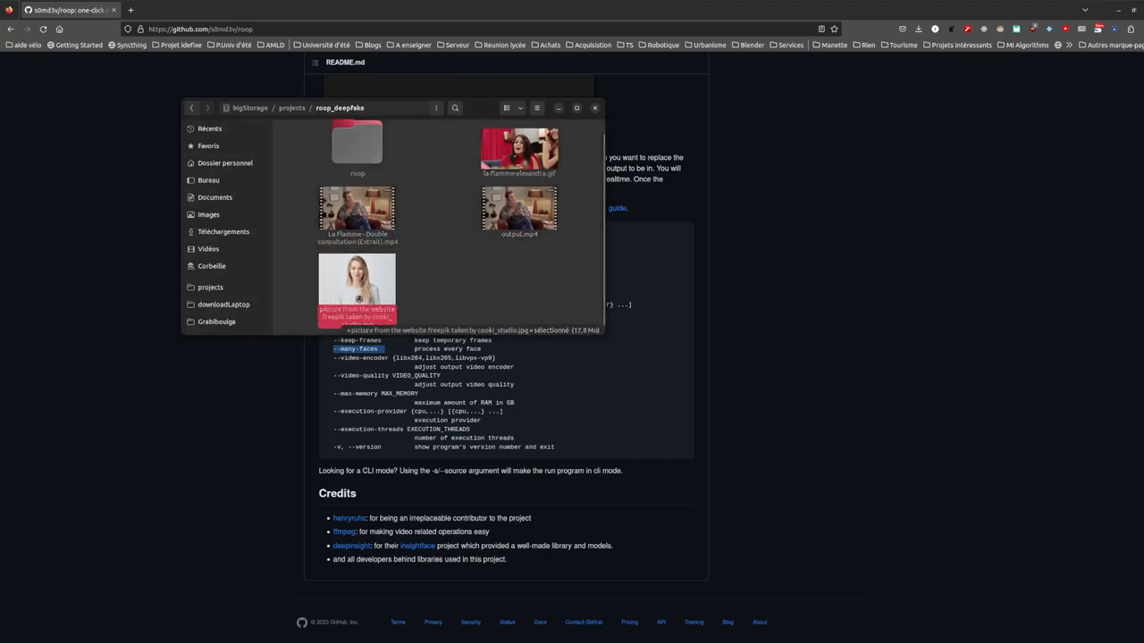
double_click(356, 286)
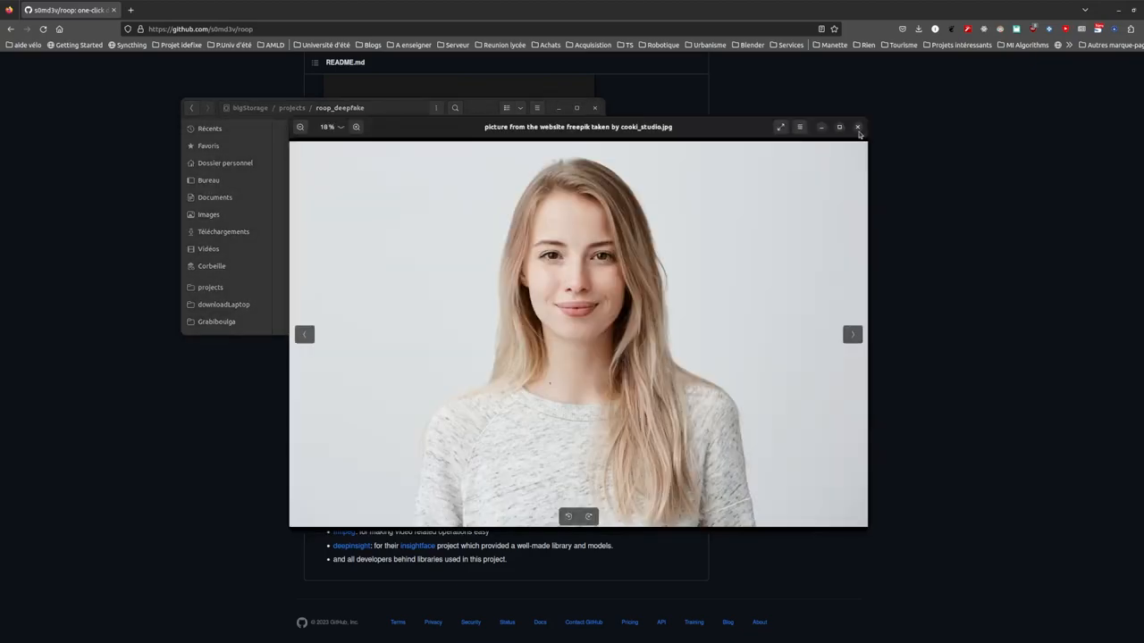
- Close the photo viewer and play the face-swapped output.mp4
left_click(857, 127)
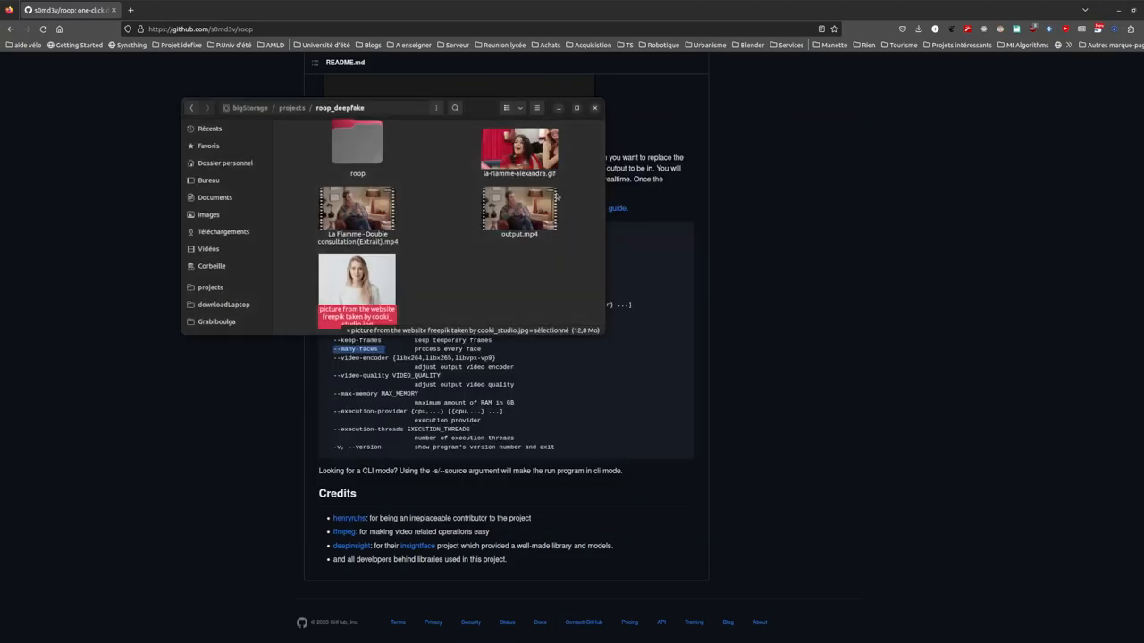
left_click(519, 210)
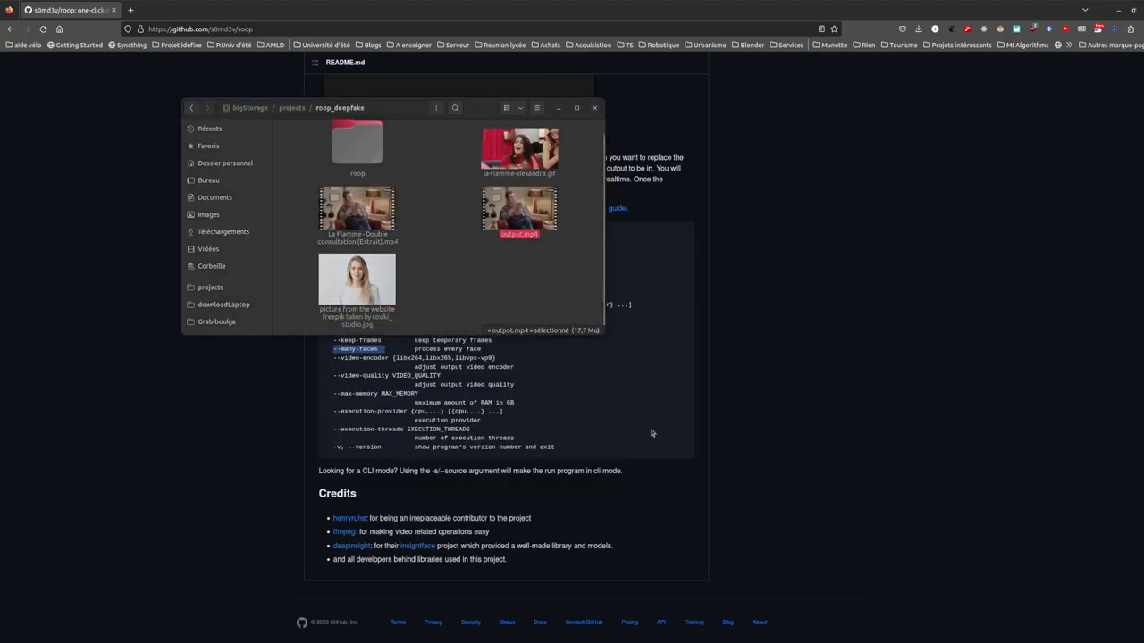
double_click(518, 213)
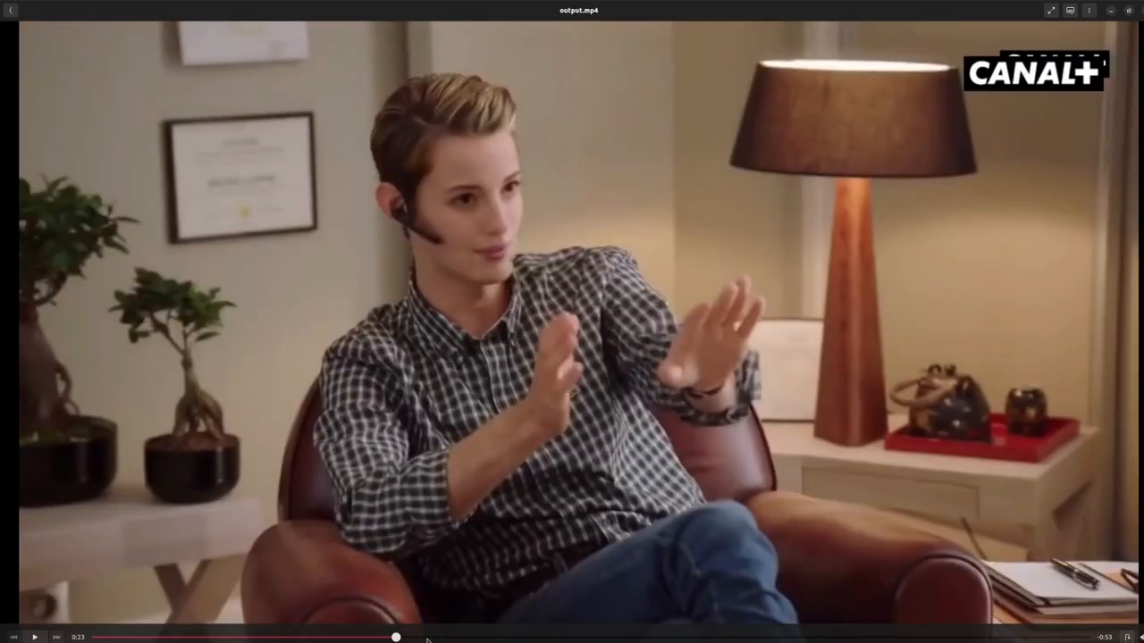